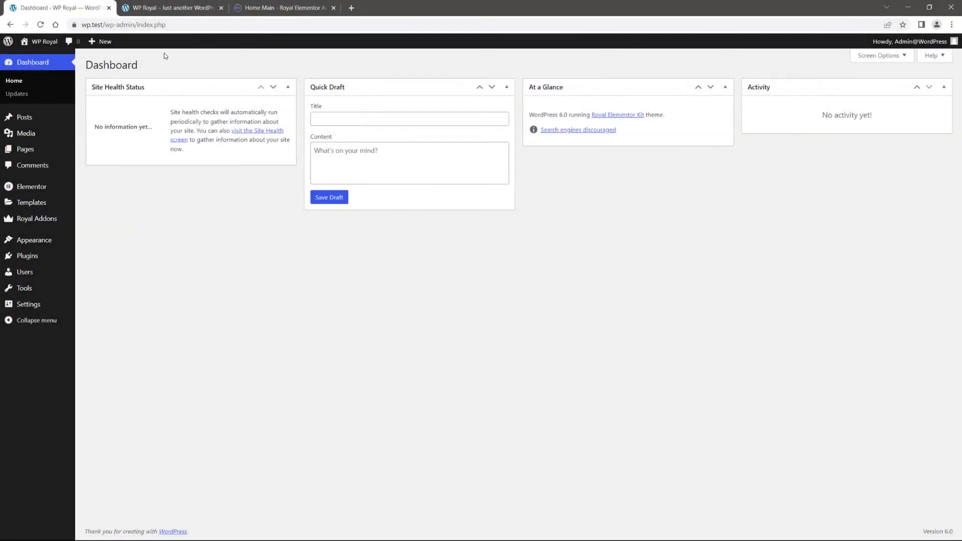
# Glance at the empty front end, then bring up the Royal Addons Templates Kit gallery.
pyautogui.click(171, 7)
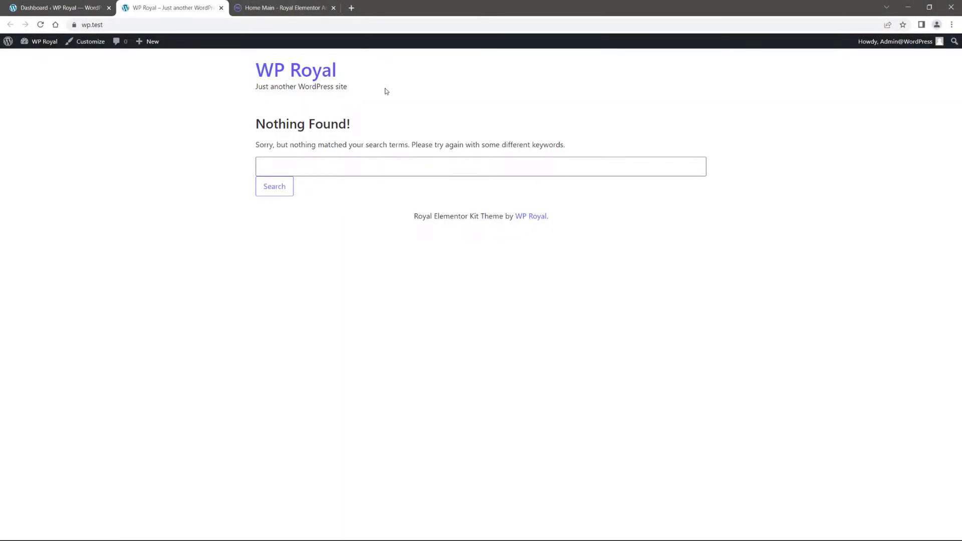
pyautogui.moveTo(398, 127)
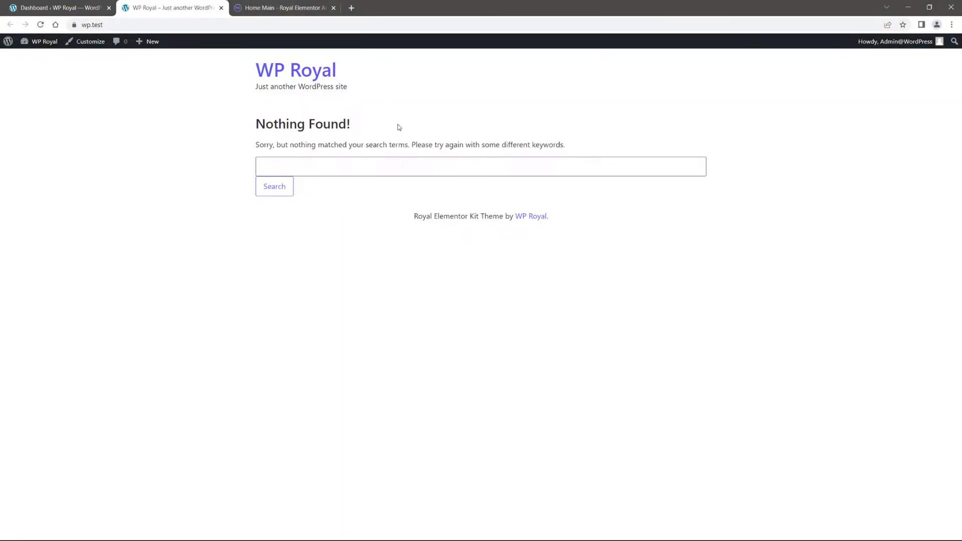
pyautogui.click(55, 7)
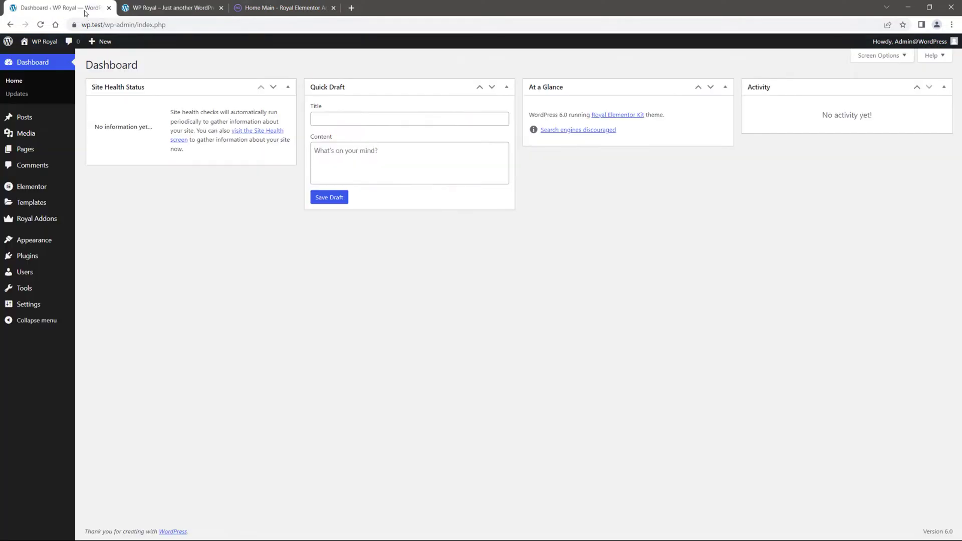
pyautogui.moveTo(164, 214)
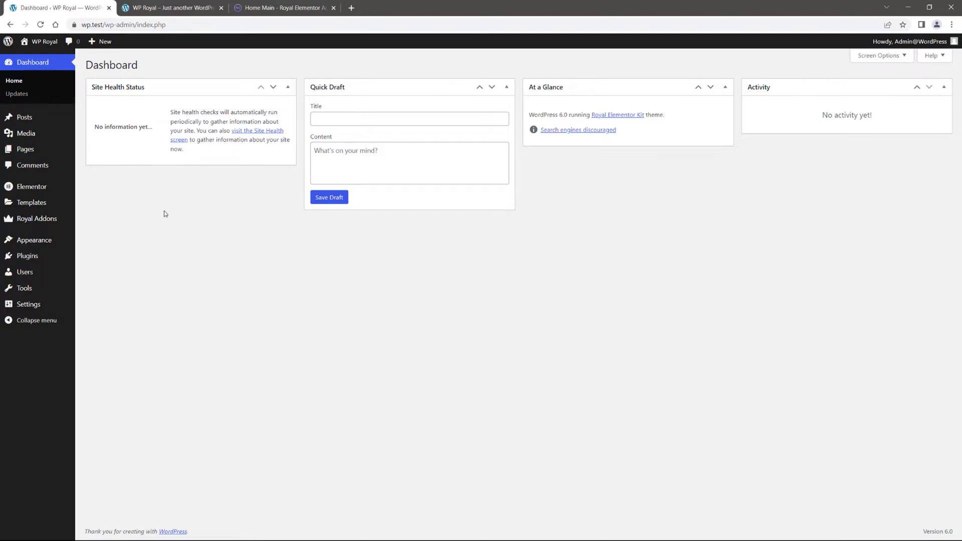
pyautogui.moveTo(129, 221)
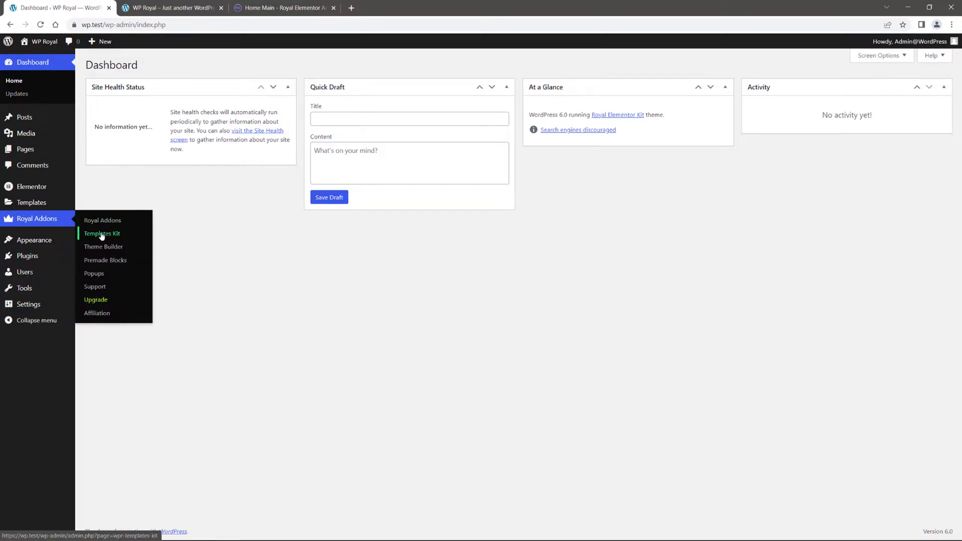
pyautogui.click(102, 234)
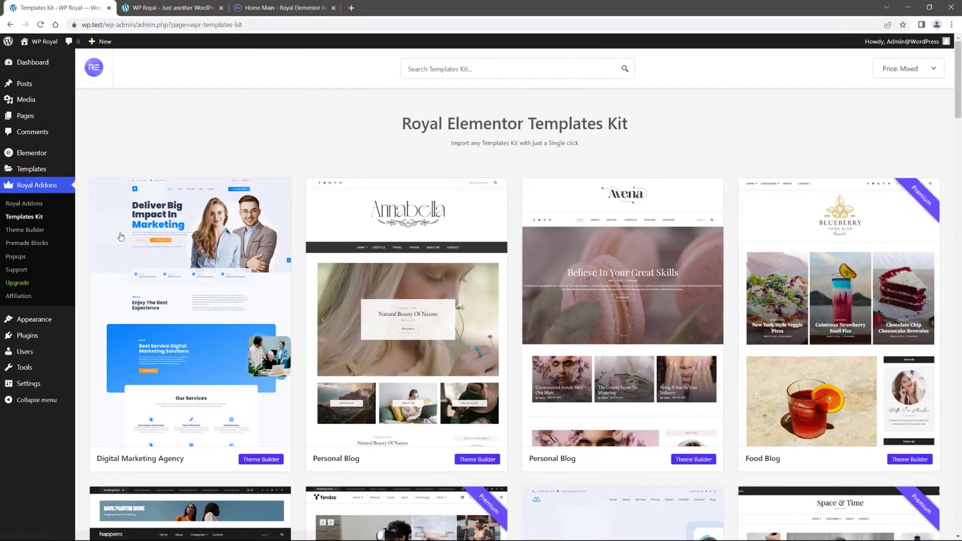
pyautogui.scroll(-3)
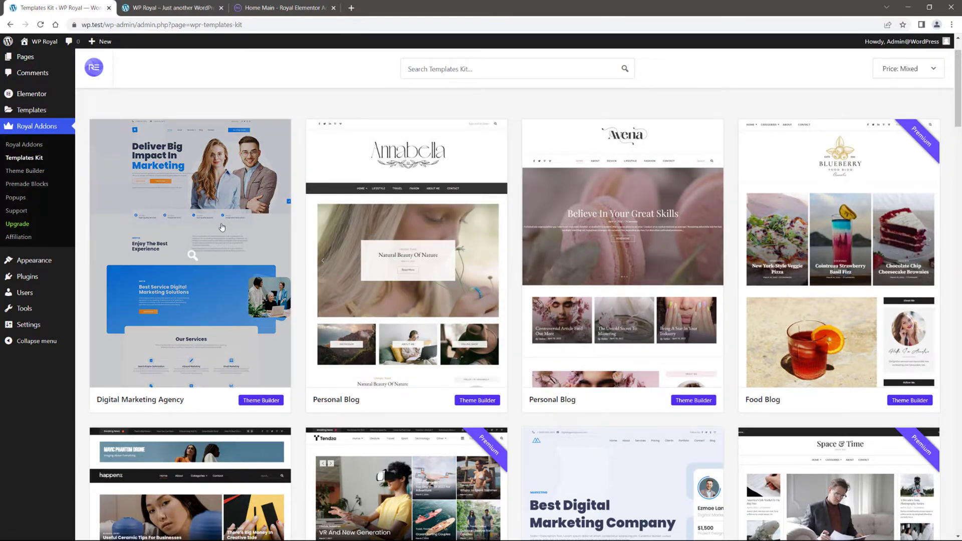
# View the Digital Marketing Agency kit, preview its live demo and scroll its page list (Home, Seo, Blog, Contact).
pyautogui.click(190, 252)
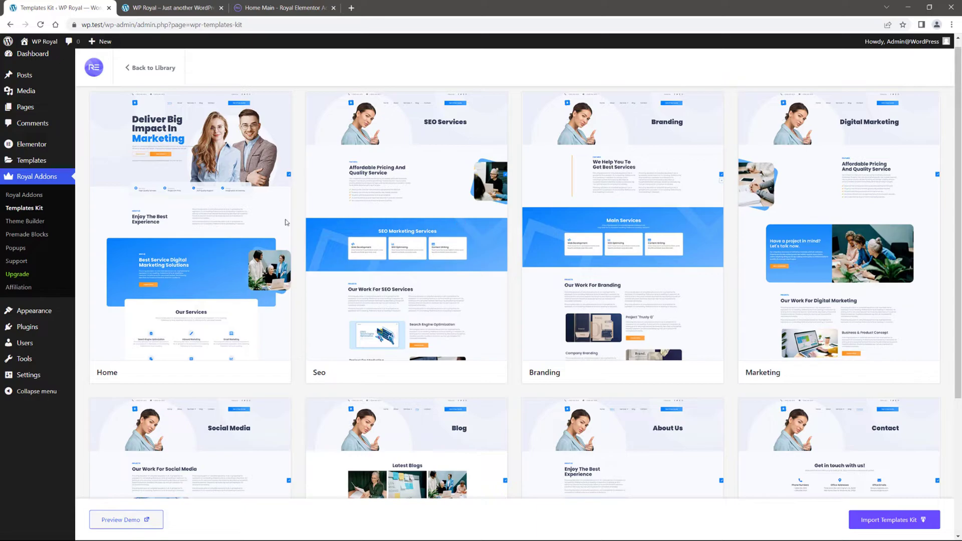
pyautogui.click(121, 520)
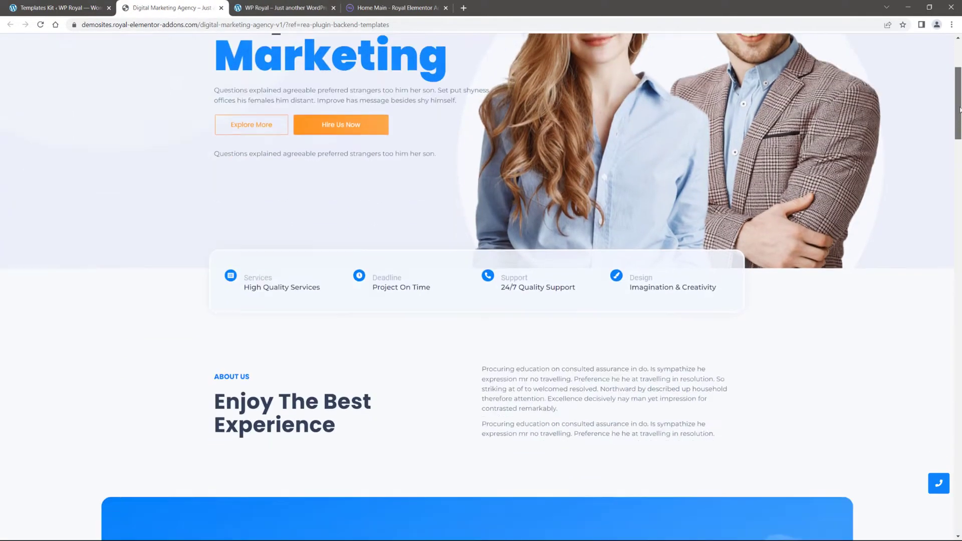
pyautogui.scroll(-3)
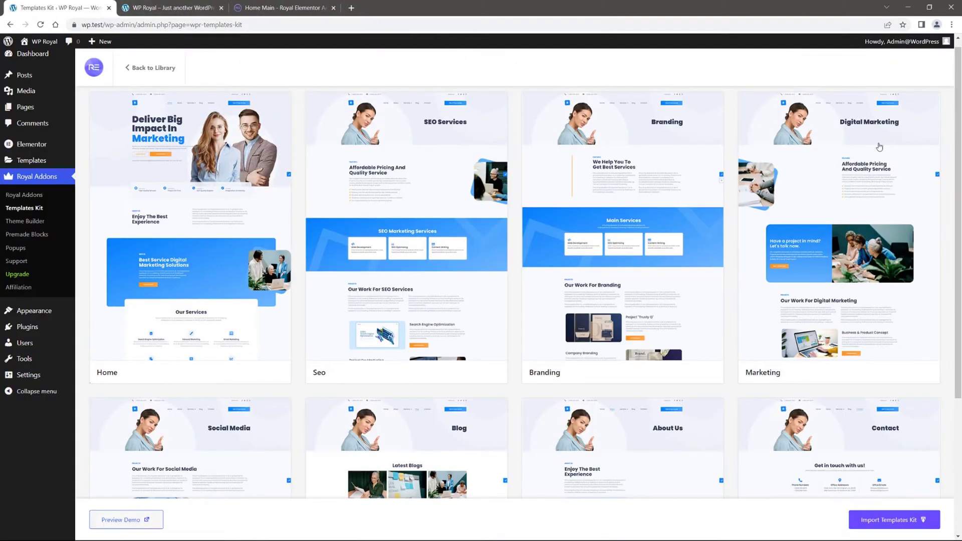
pyautogui.scroll(-3)
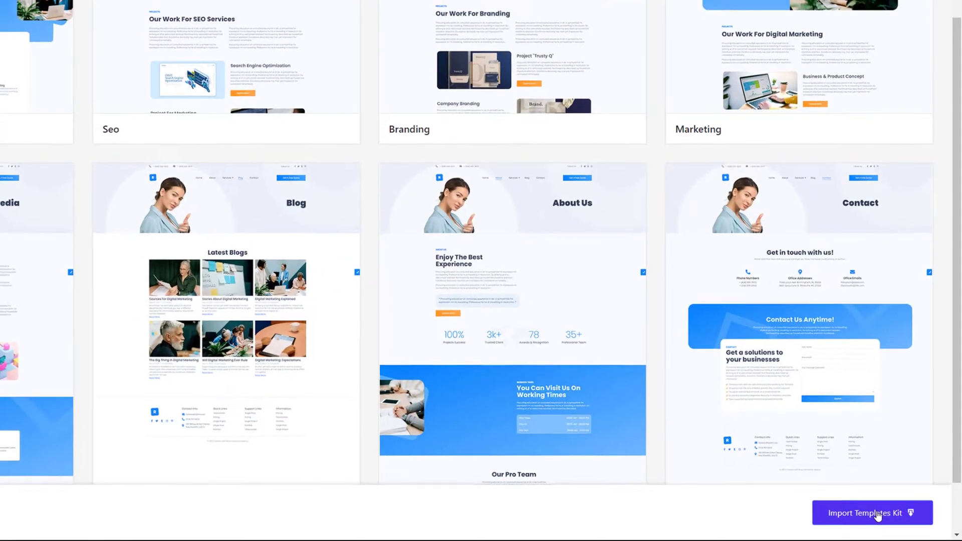
# Import the whole Digital Marketing Agency kit and wait for the success message.
pyautogui.click(871, 513)
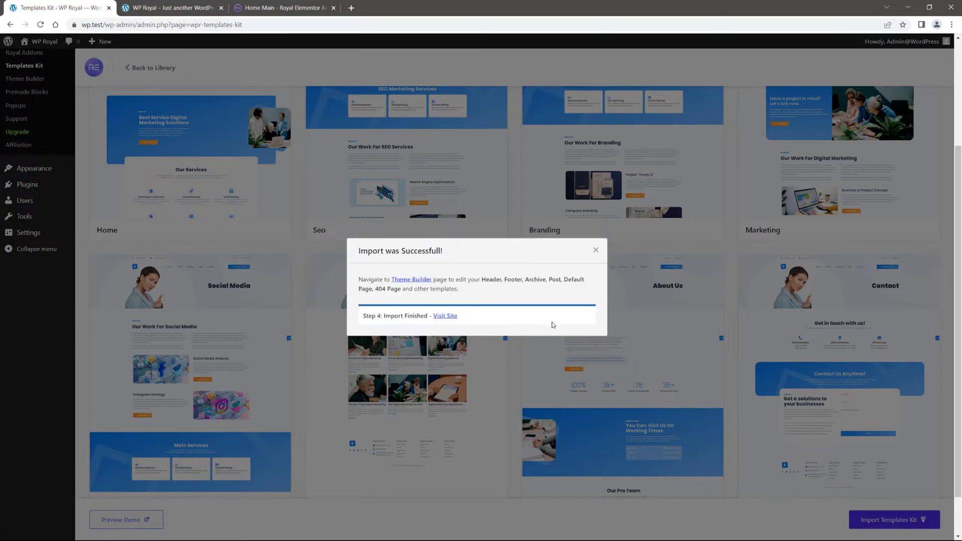
pyautogui.moveTo(445, 316)
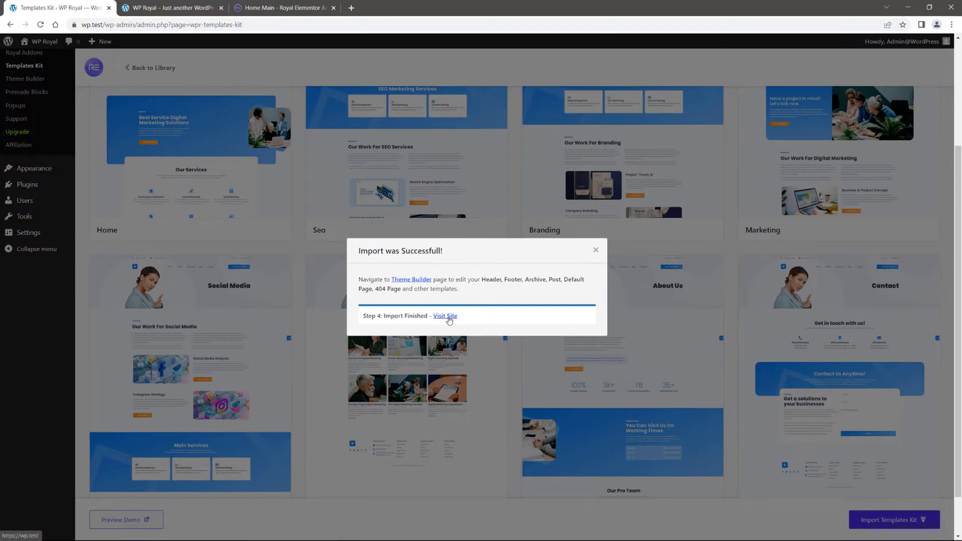
# Visit the site to scroll the imported marketing home page, then return to the Templates Kit admin.
pyautogui.click(445, 315)
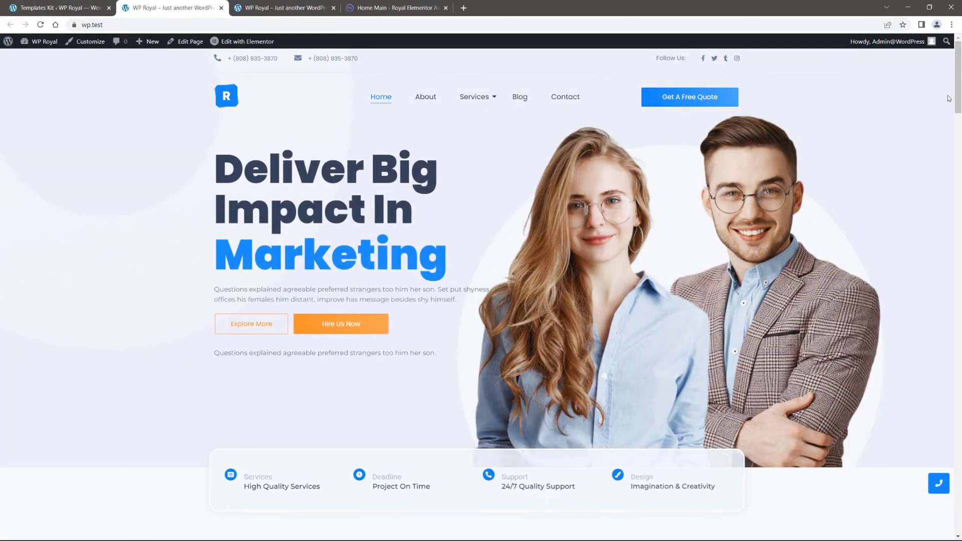
pyautogui.scroll(-3)
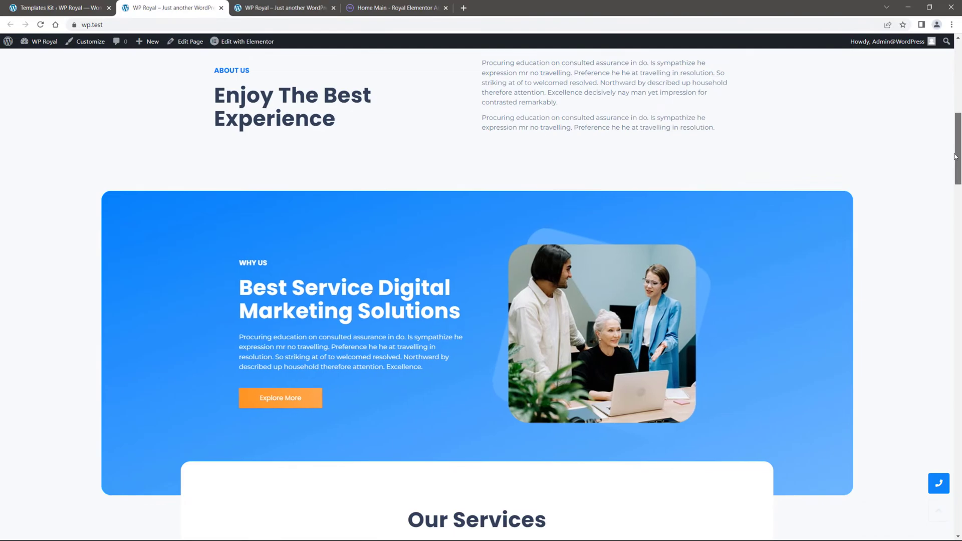
pyautogui.scroll(-3)
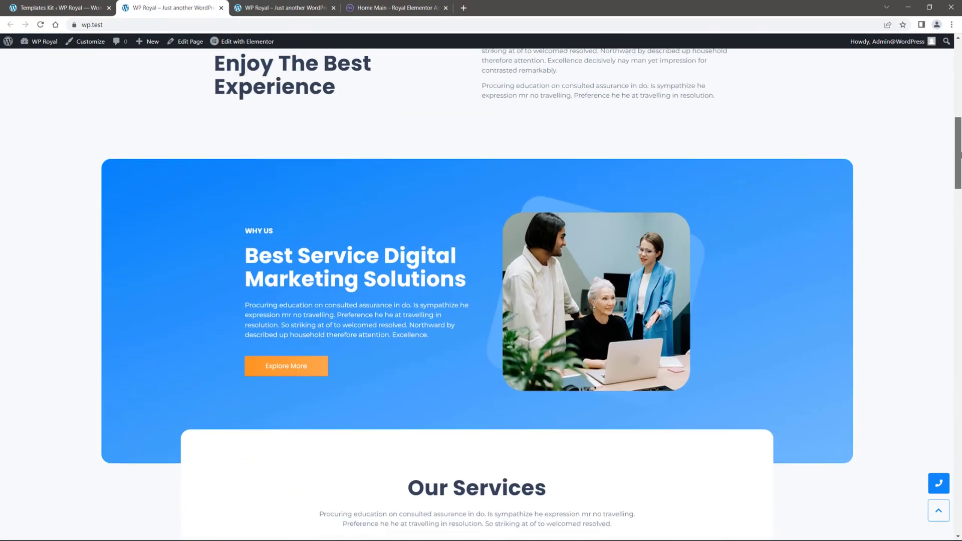
pyautogui.scroll(3)
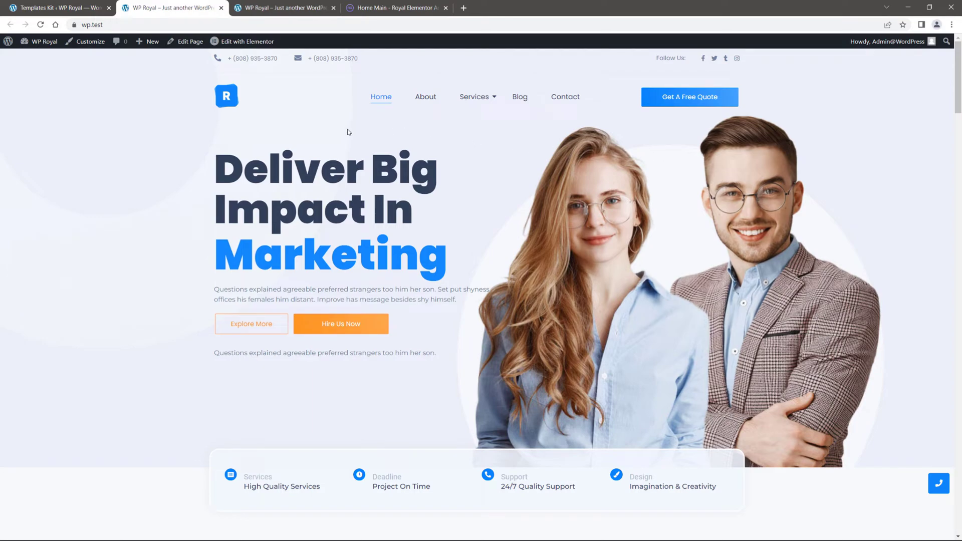
pyautogui.moveTo(142, 124)
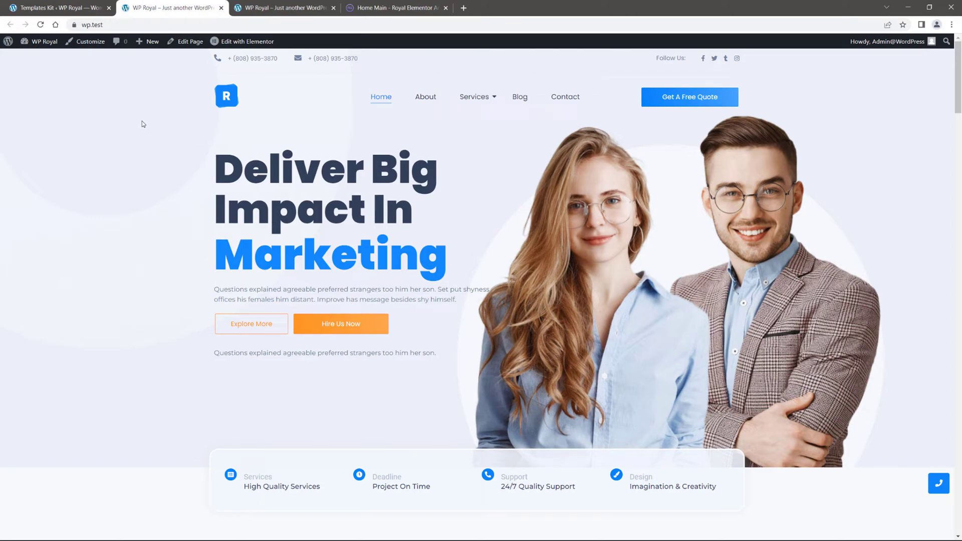
pyautogui.click(55, 7)
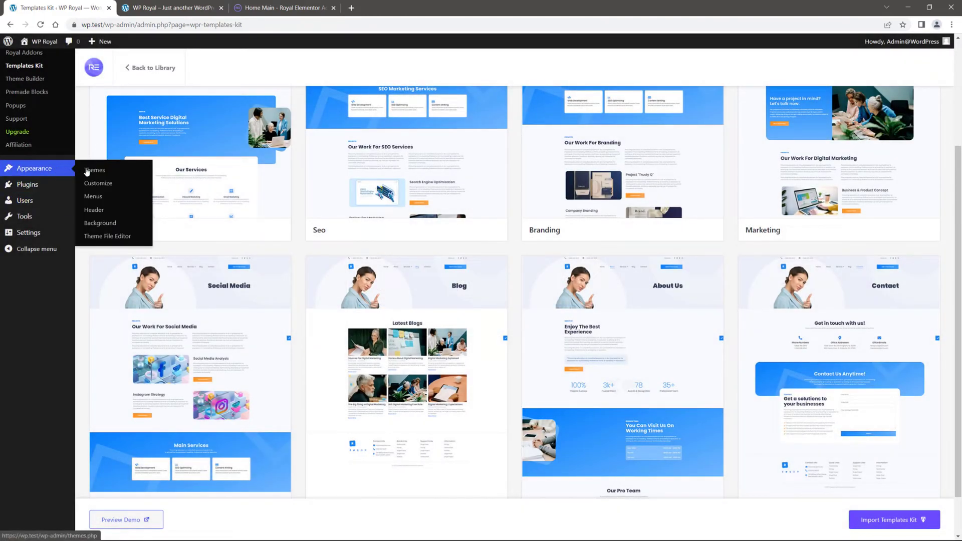
# Show Appearance > Themes with Royal Elementor Kit as the active theme.
pyautogui.click(94, 171)
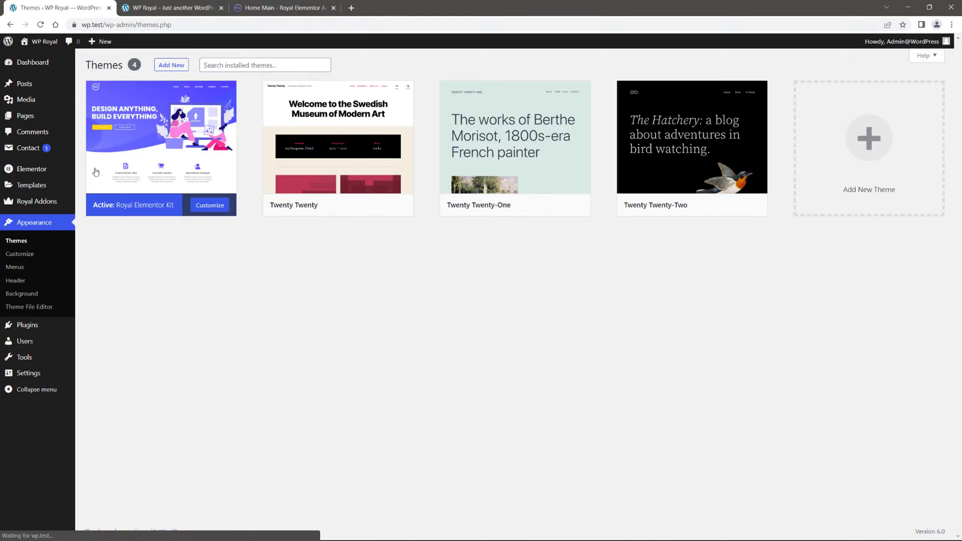
pyautogui.moveTo(161, 140)
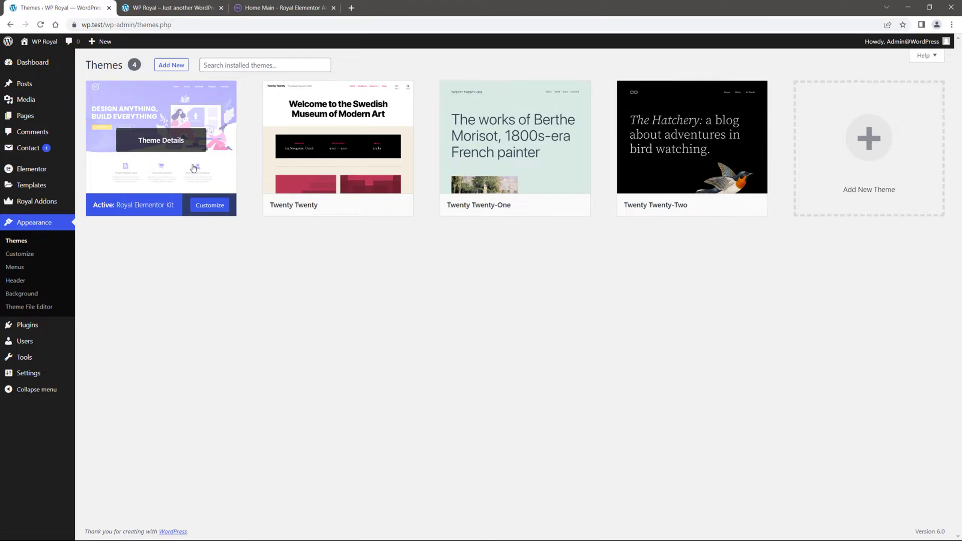
pyautogui.moveTo(338, 256)
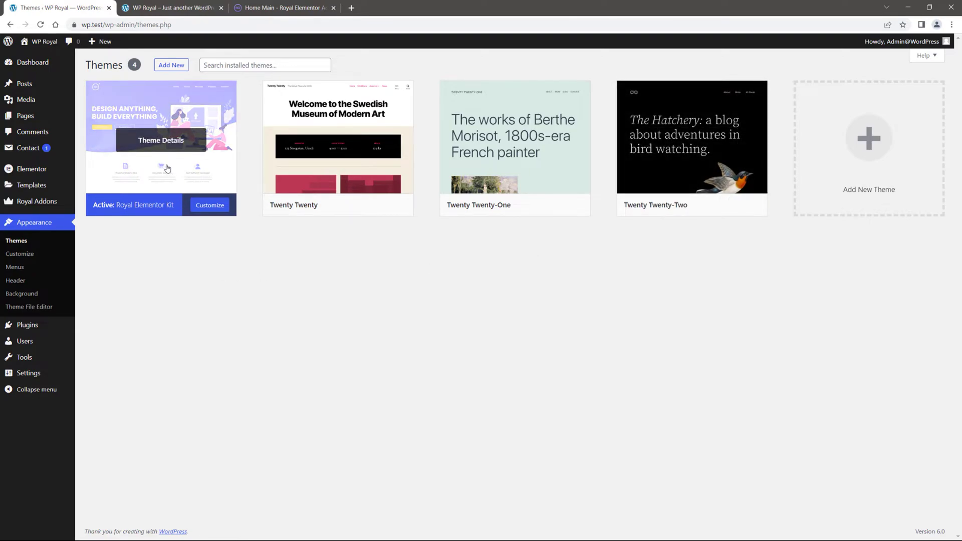
pyautogui.moveTo(159, 251)
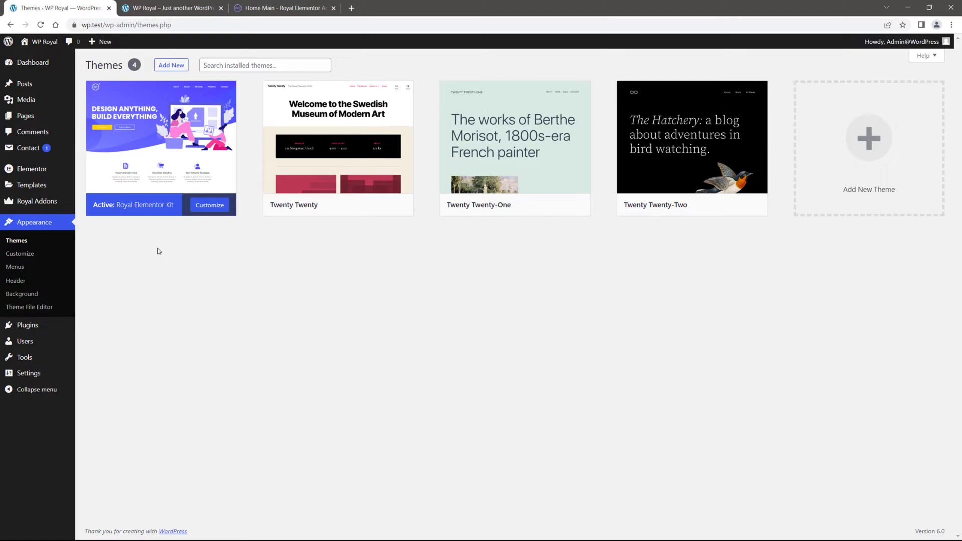
# Go to the live site's About page and launch it in the Elementor editor.
pyautogui.click(172, 7)
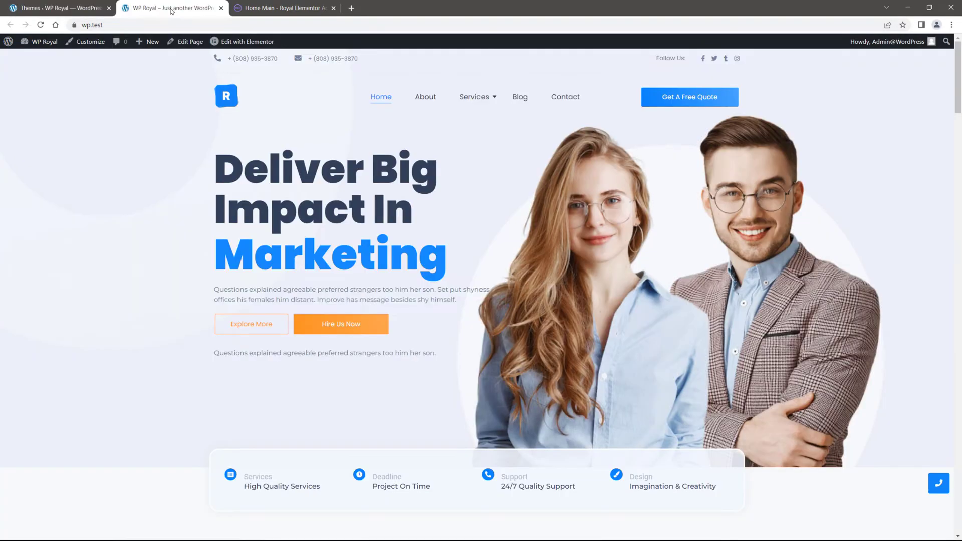
pyautogui.moveTo(332, 102)
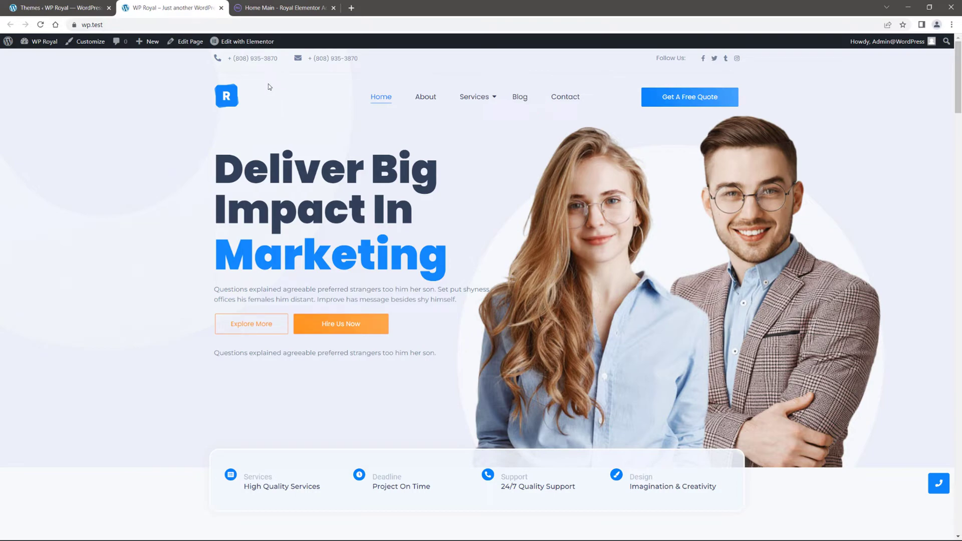
pyautogui.click(247, 41)
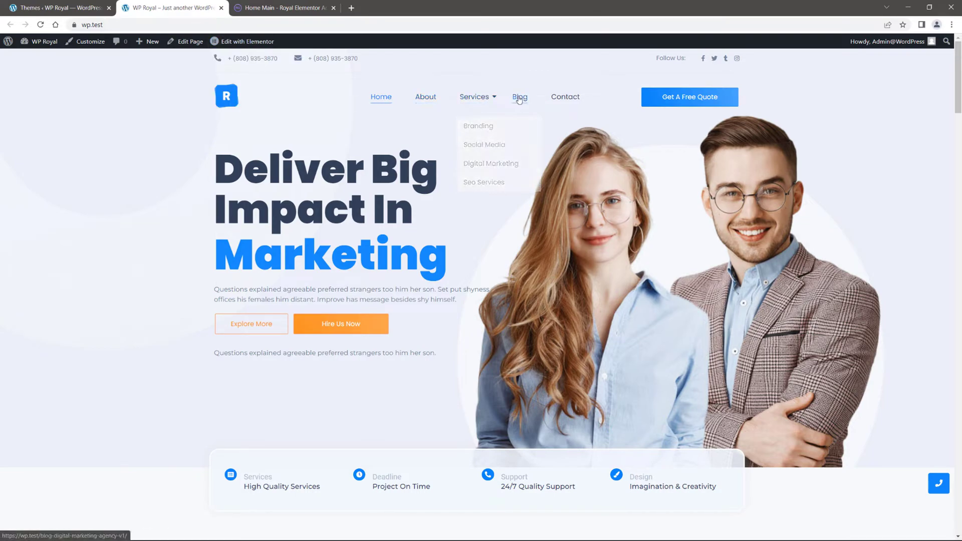
pyautogui.moveTo(425, 97)
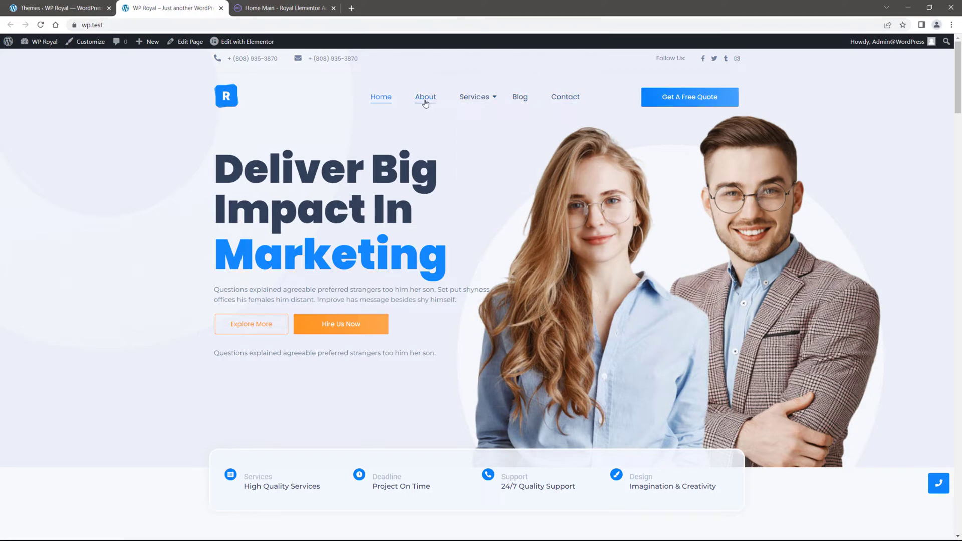
pyautogui.click(425, 97)
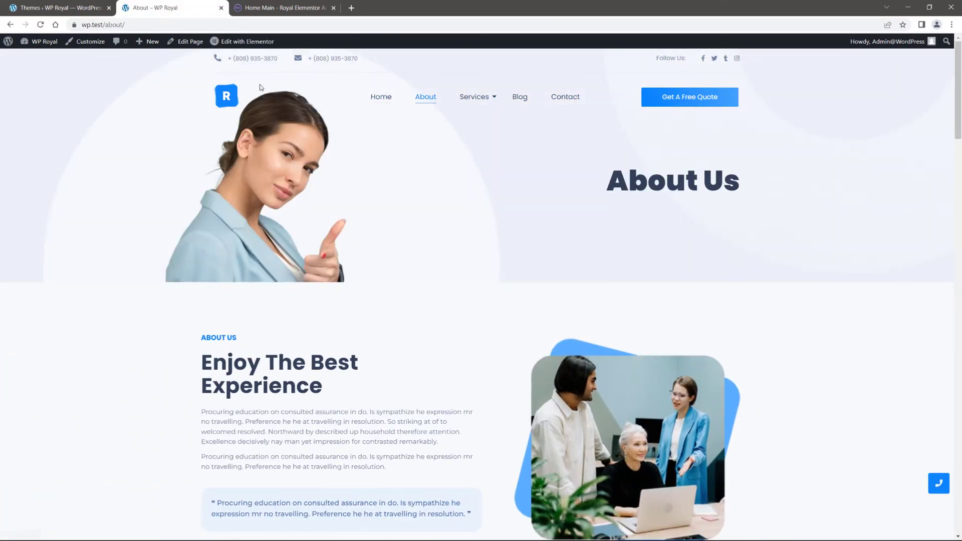
pyautogui.click(242, 41)
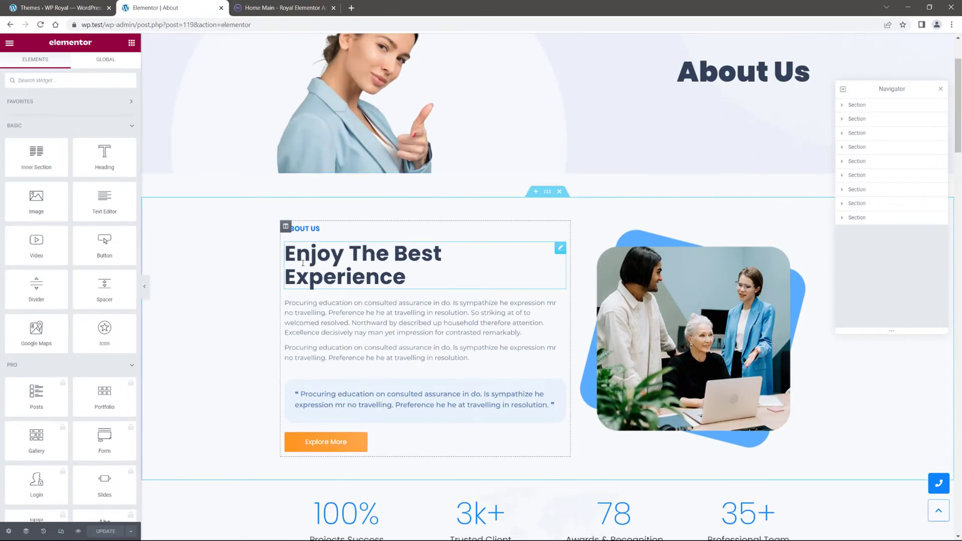
# Scroll the About page in Elementor through its hero, experience and FAQ sections.
pyautogui.scroll(3)
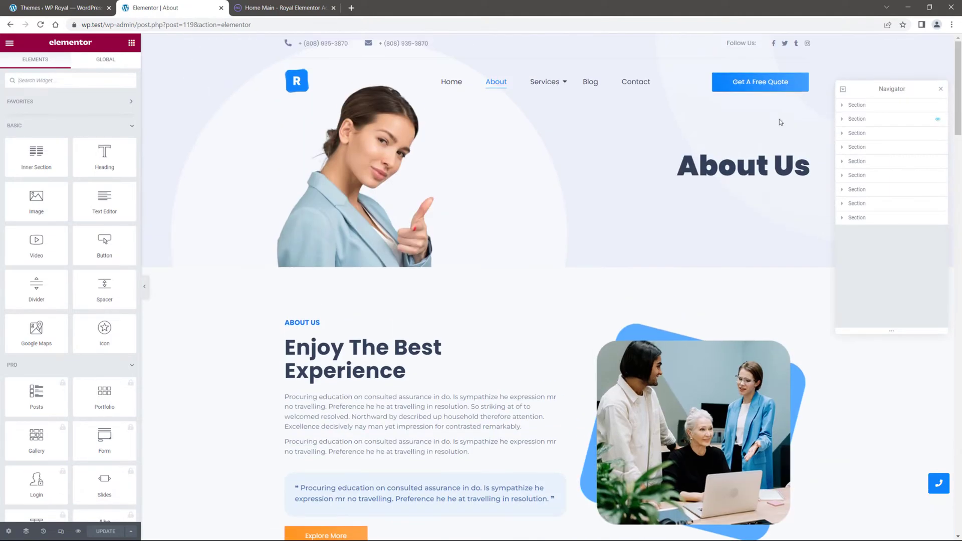
pyautogui.scroll(-3)
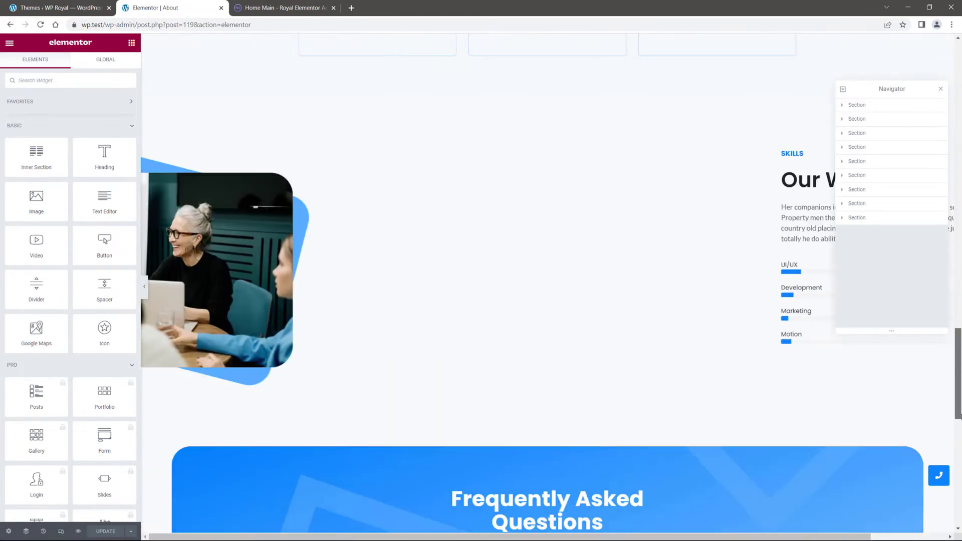
pyautogui.scroll(3)
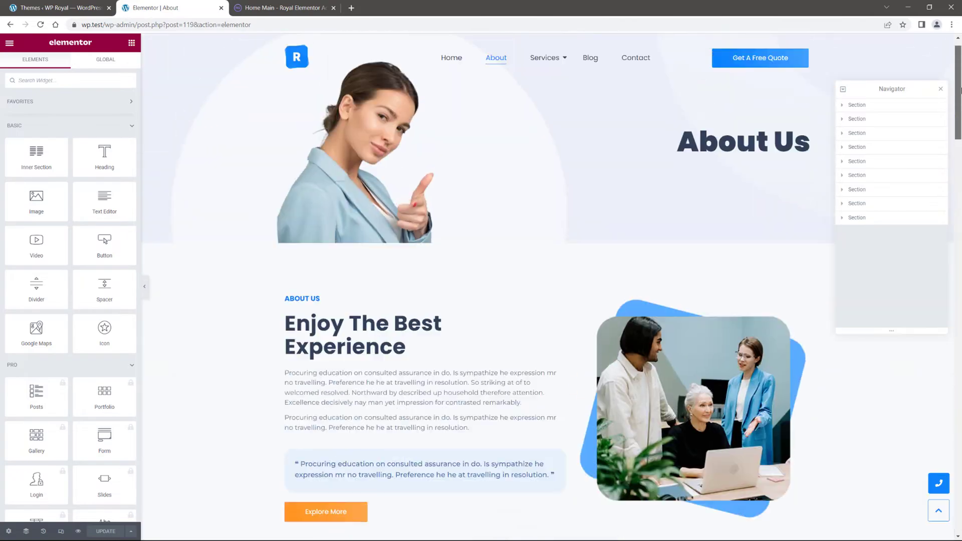
# In Royal Addons Theme Builder, review the Footer, Archive and Single template groups.
pyautogui.click(55, 7)
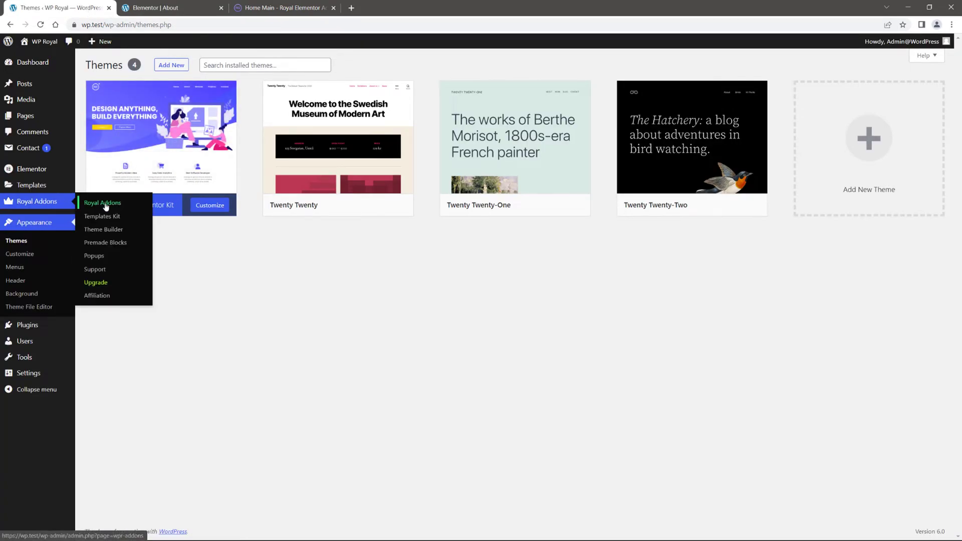
pyautogui.click(103, 228)
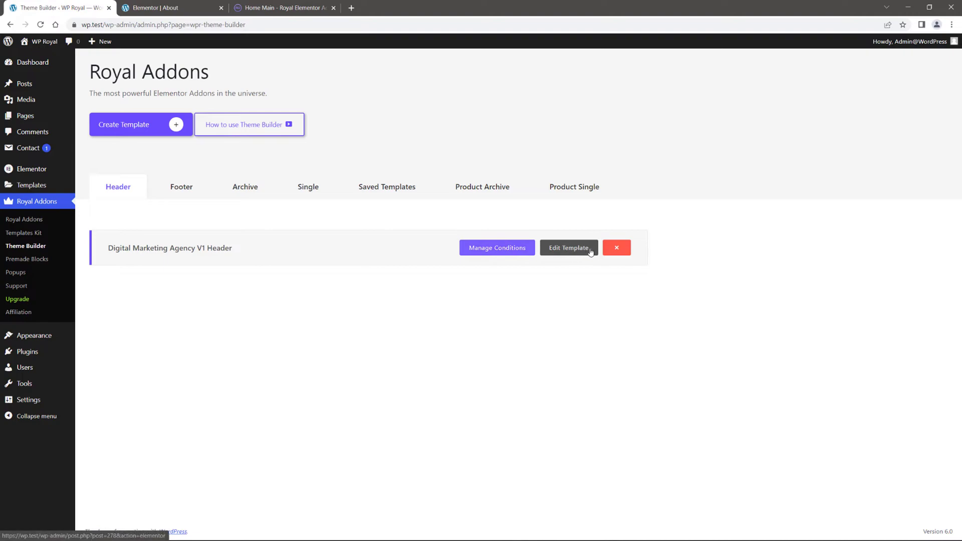
pyautogui.click(181, 186)
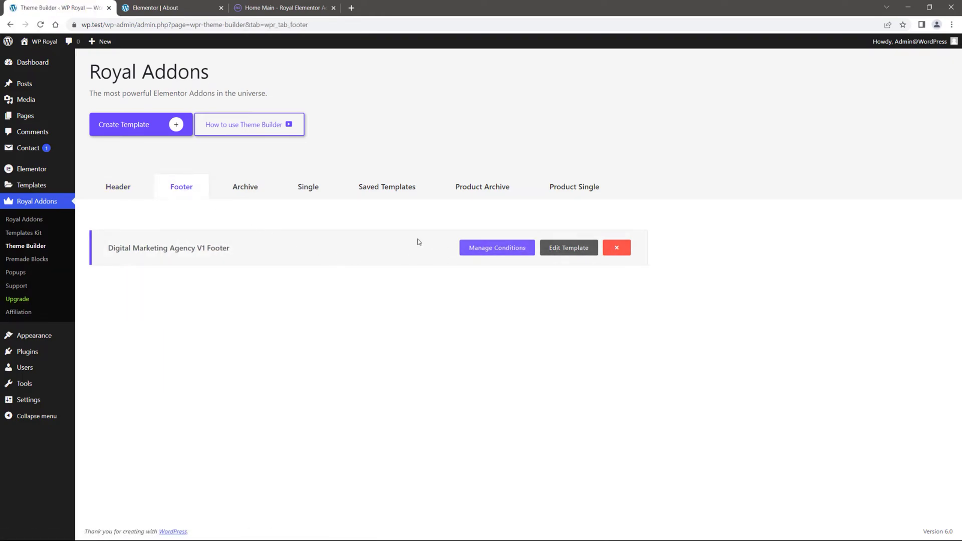
pyautogui.click(244, 187)
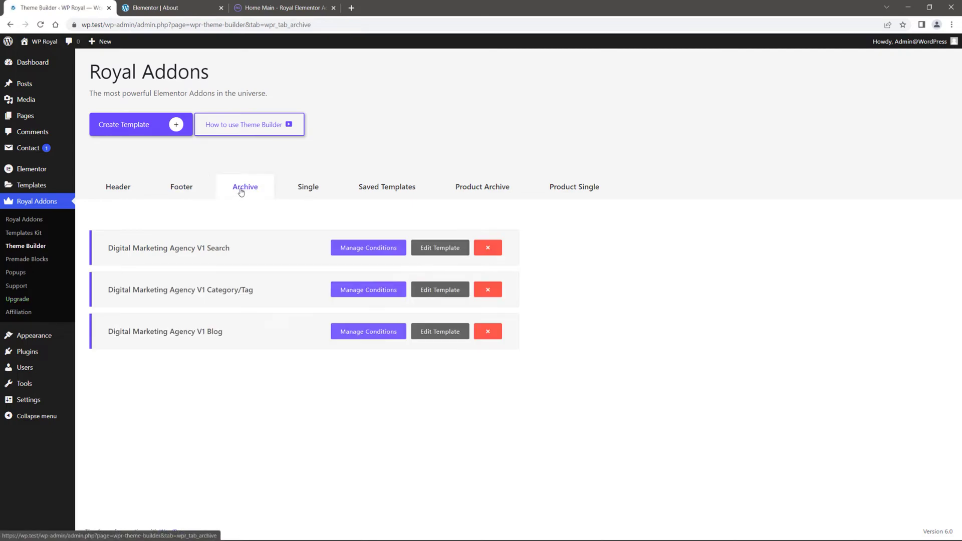
pyautogui.moveTo(307, 187)
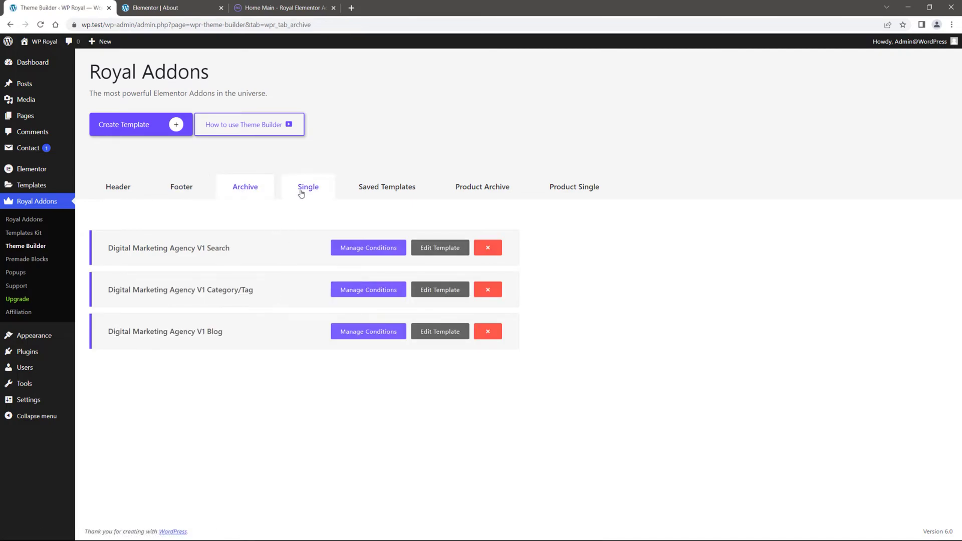
pyautogui.click(308, 186)
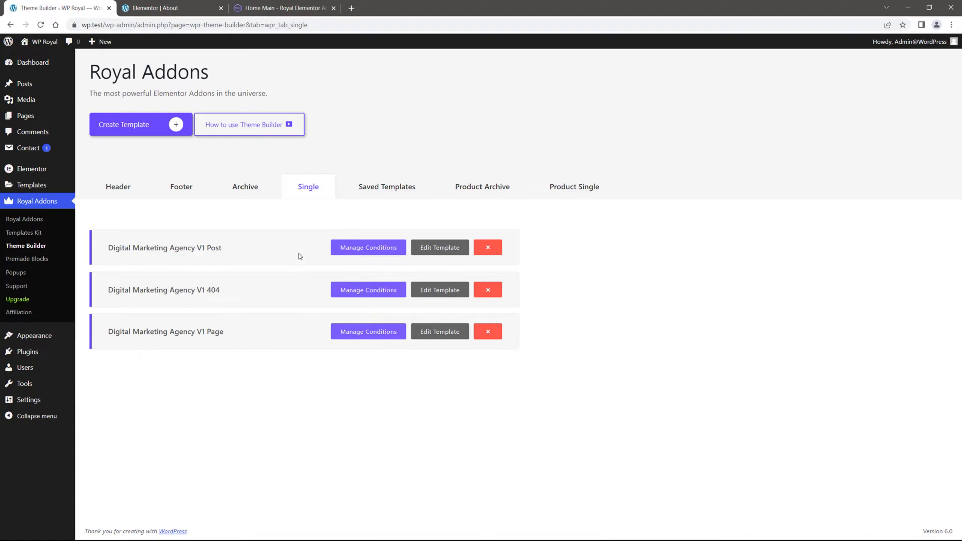
pyautogui.moveTo(232, 159)
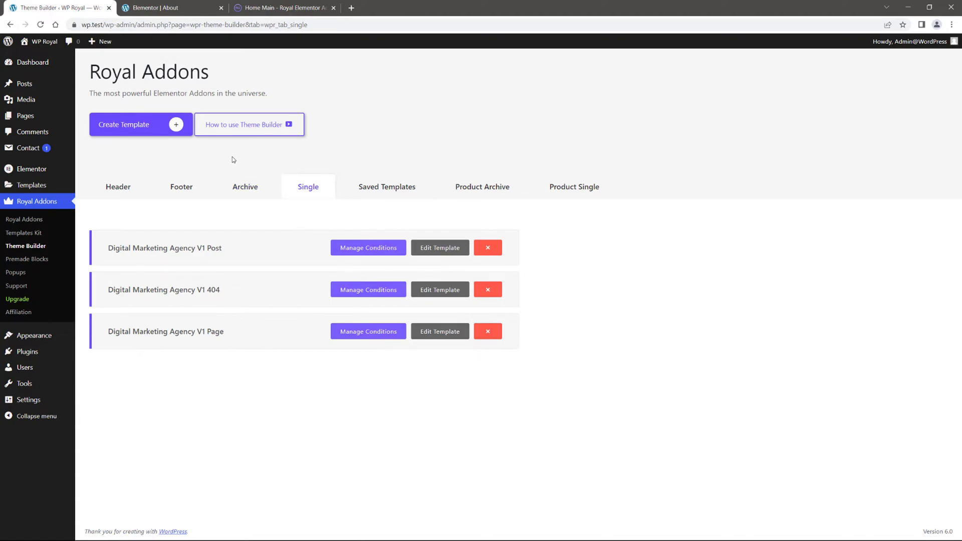
pyautogui.moveTo(248, 124)
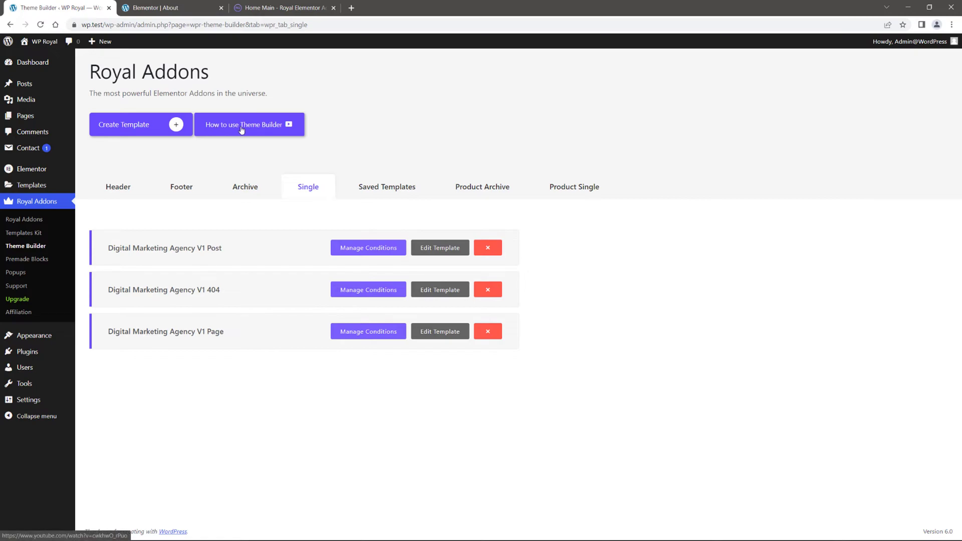
pyautogui.moveTo(262, 158)
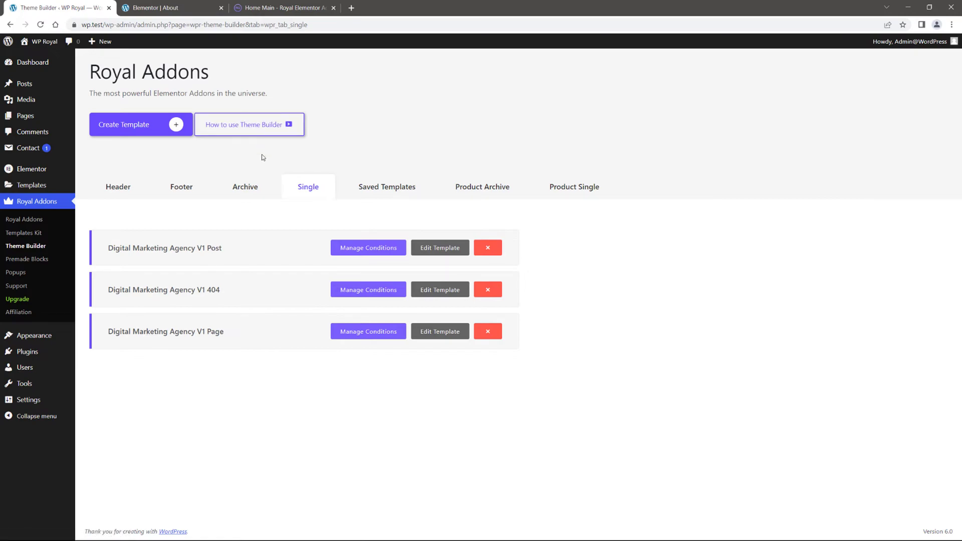
pyautogui.moveTo(268, 218)
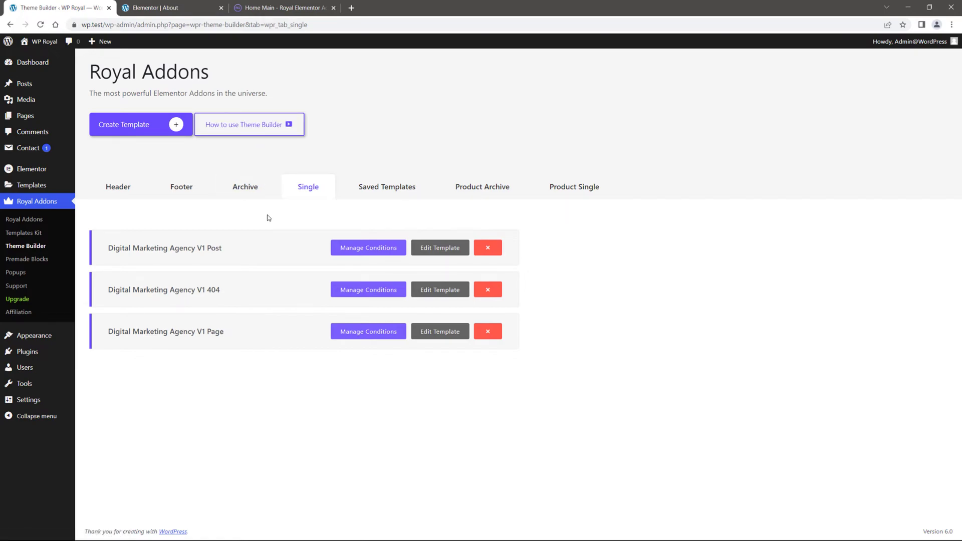
# Revisit the Header and Footer templates, then show the Archive group (Search, Category/Tag, Blog).
pyautogui.click(118, 187)
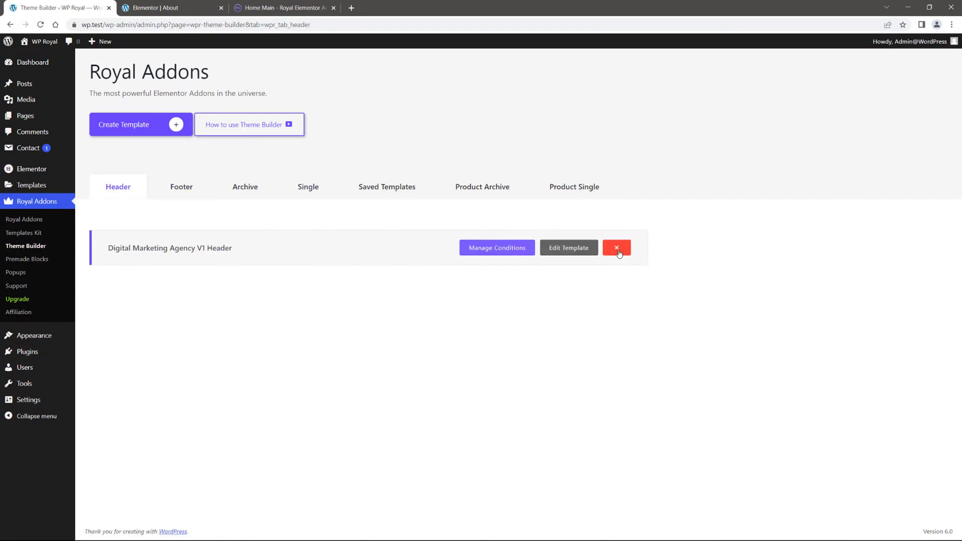
pyautogui.click(181, 186)
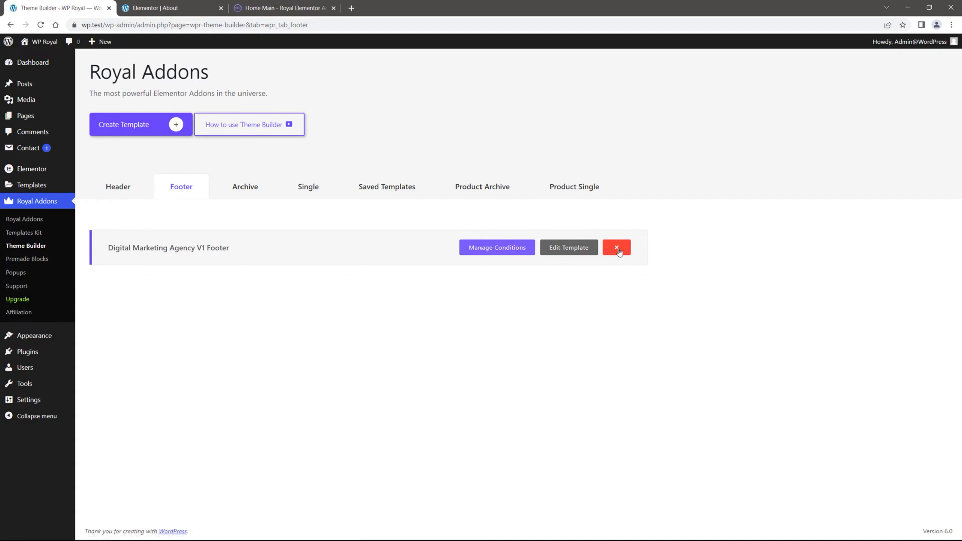
pyautogui.click(245, 187)
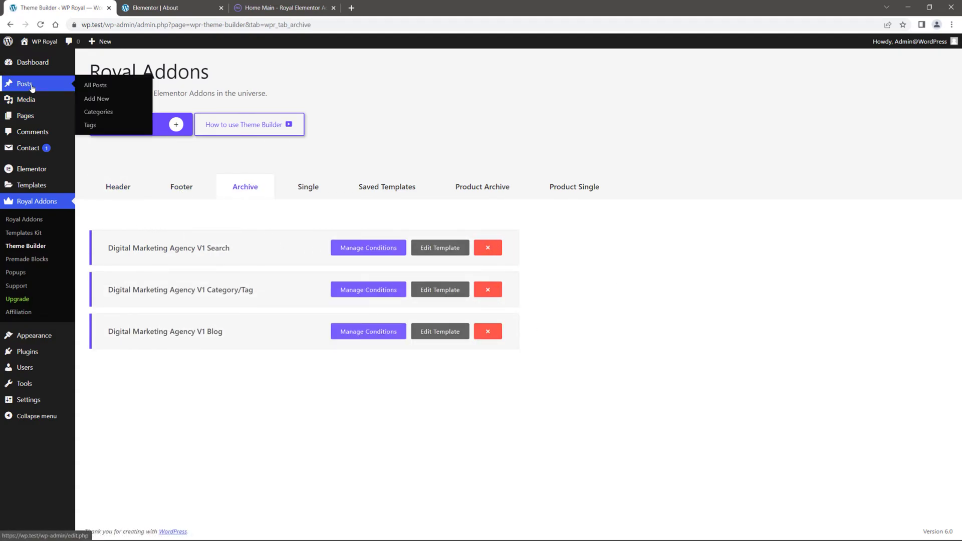
# Check the imported Posts, Pages and the Main Menu under Appearance > Menus, then return to the dashboard.
pyautogui.click(95, 84)
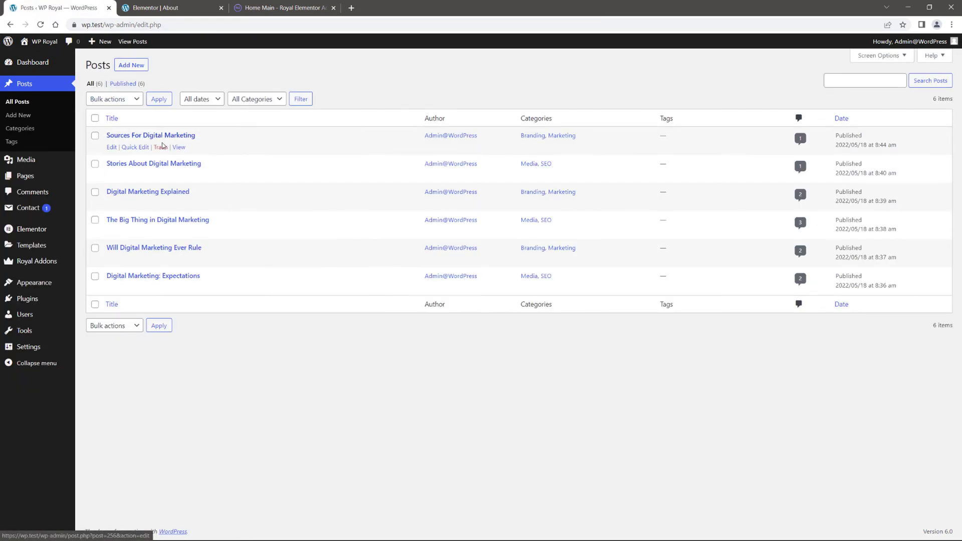
pyautogui.moveTo(26, 159)
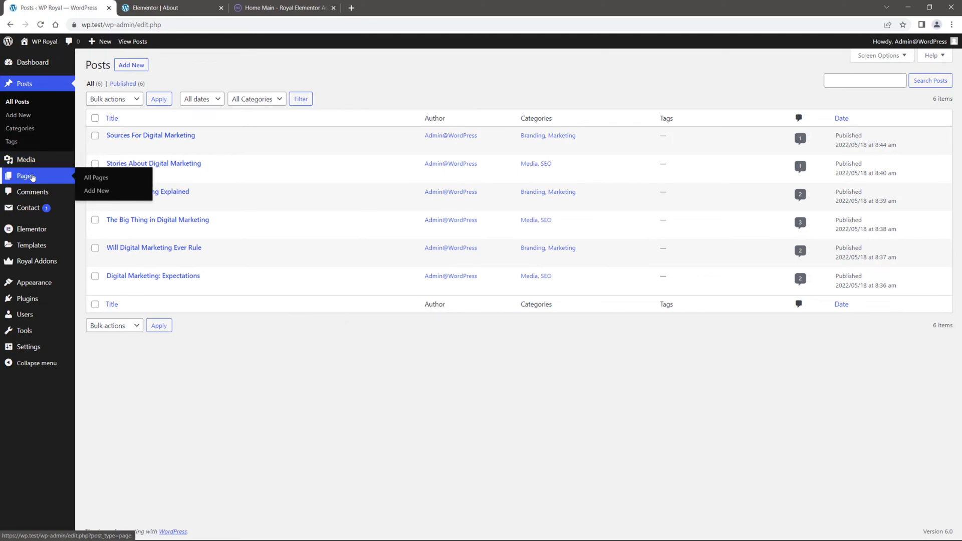
pyautogui.click(96, 177)
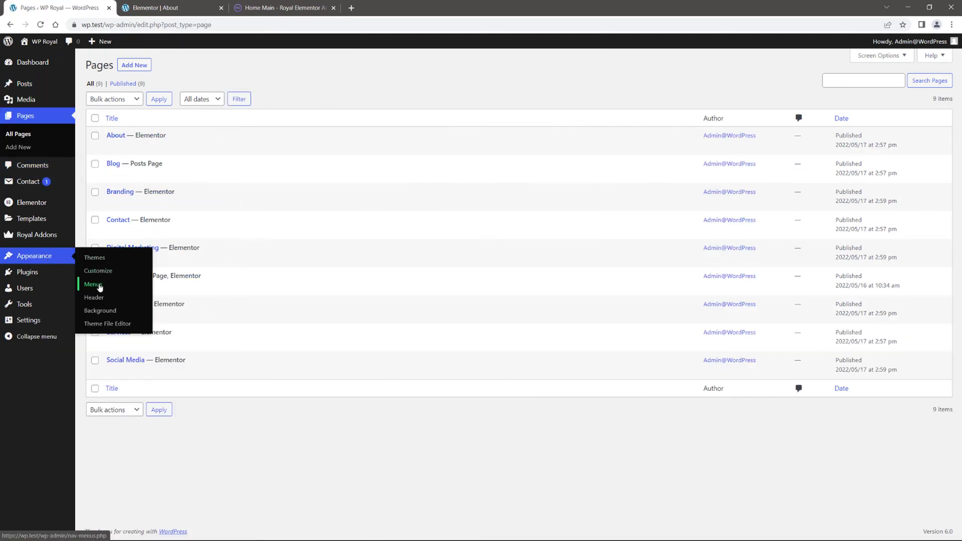
pyautogui.click(93, 283)
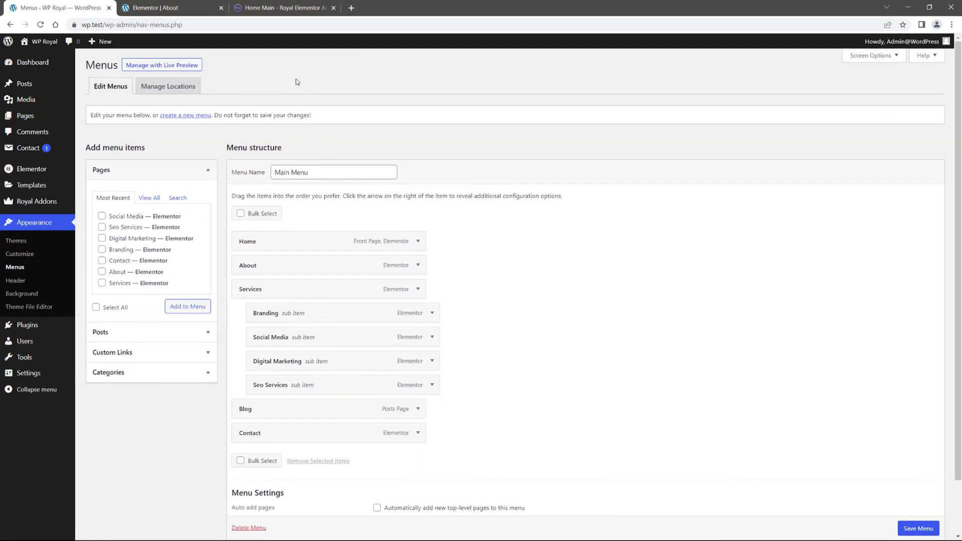
pyautogui.click(32, 62)
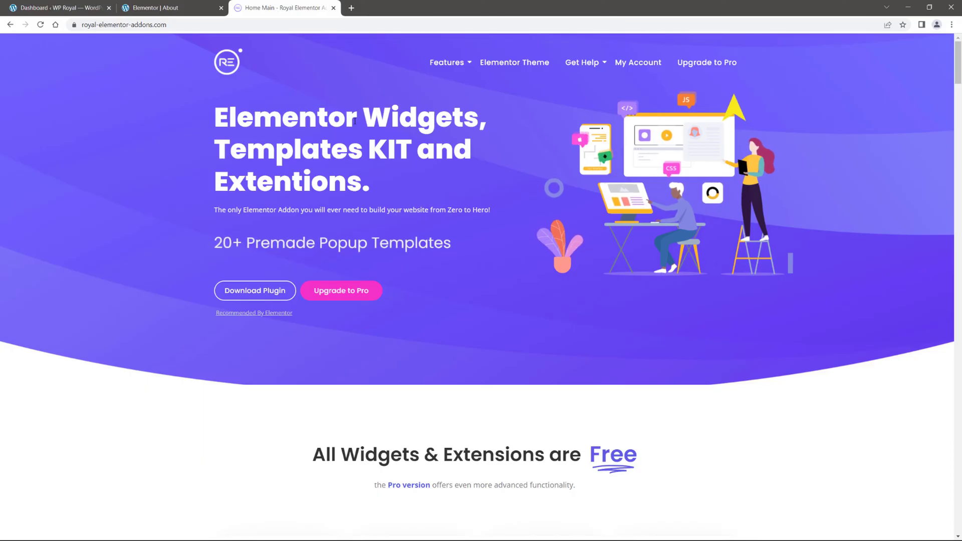
# Switch to the Royal Elementor Addons website and scroll its homepage of widgets and extensions.
pyautogui.click(581, 62)
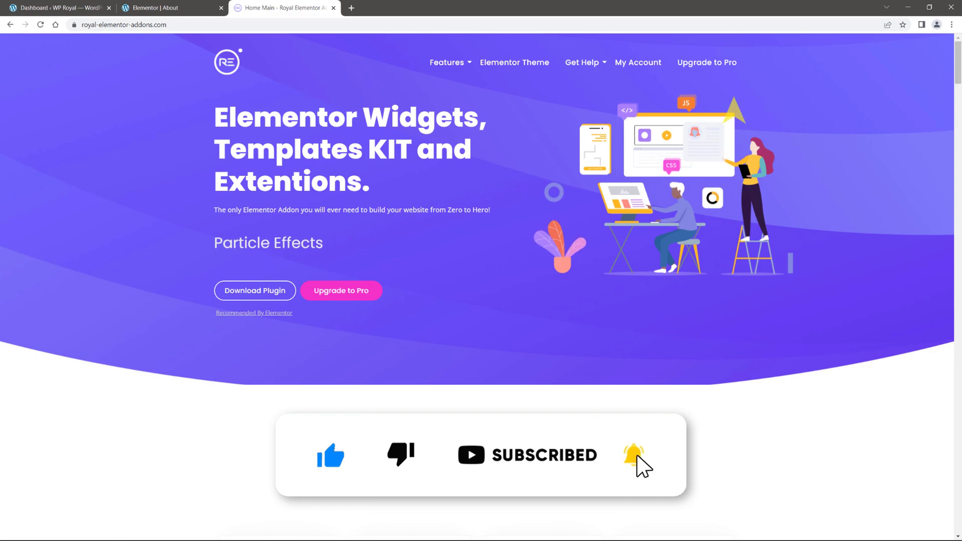
pyautogui.scroll(-3)
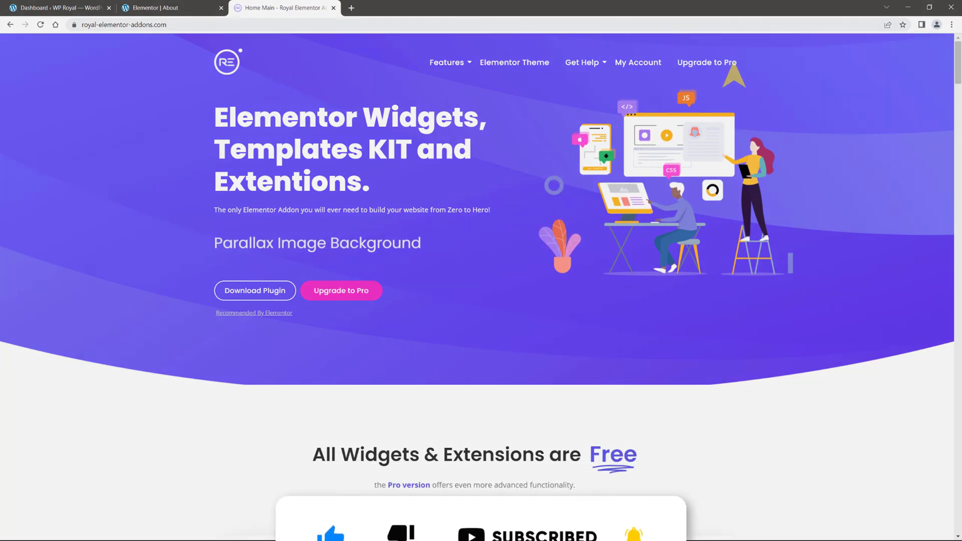